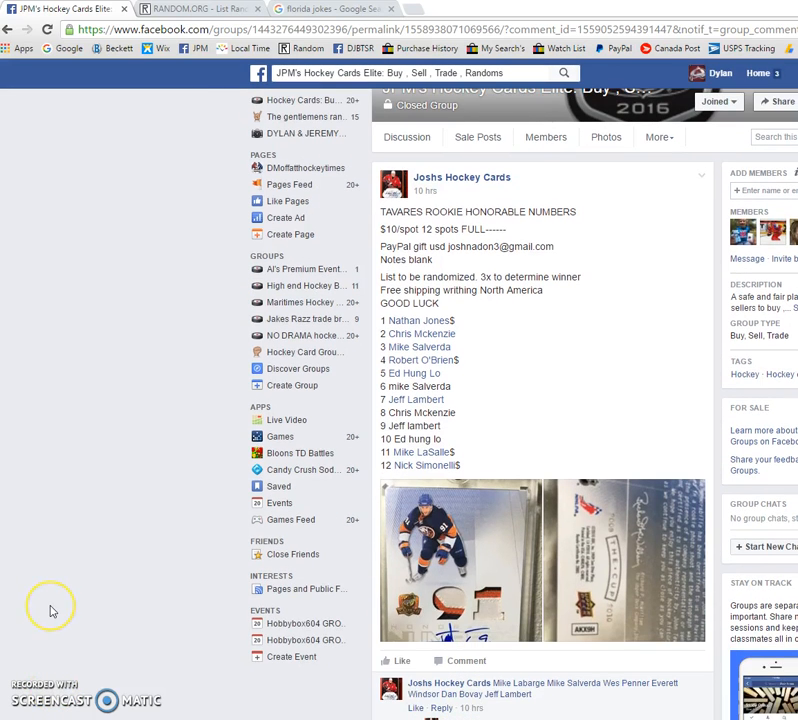
mouse_move(238, 572)
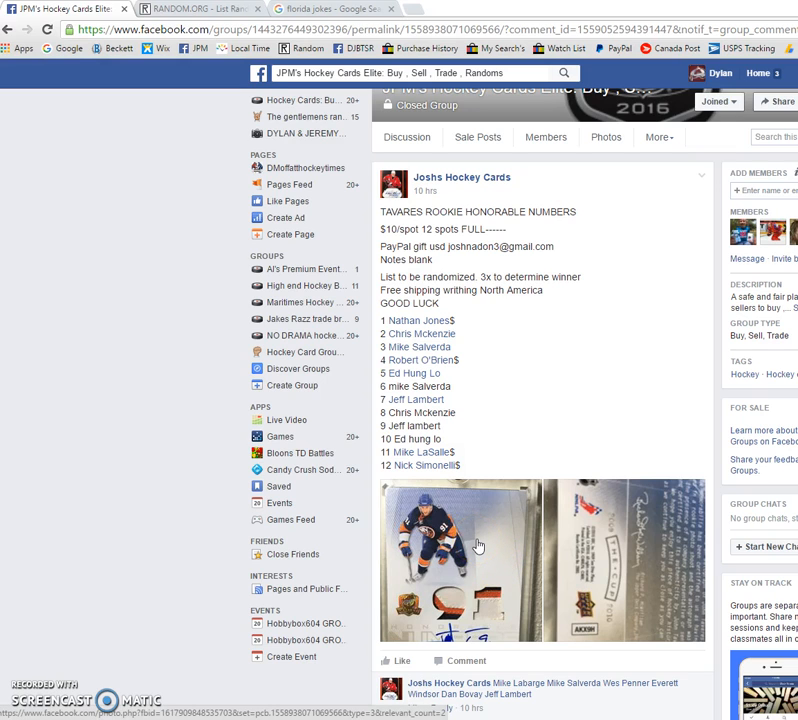
Copy the numbered list of twelve raffle names from the Facebook group post.
left_click_drag(380, 330, 460, 466)
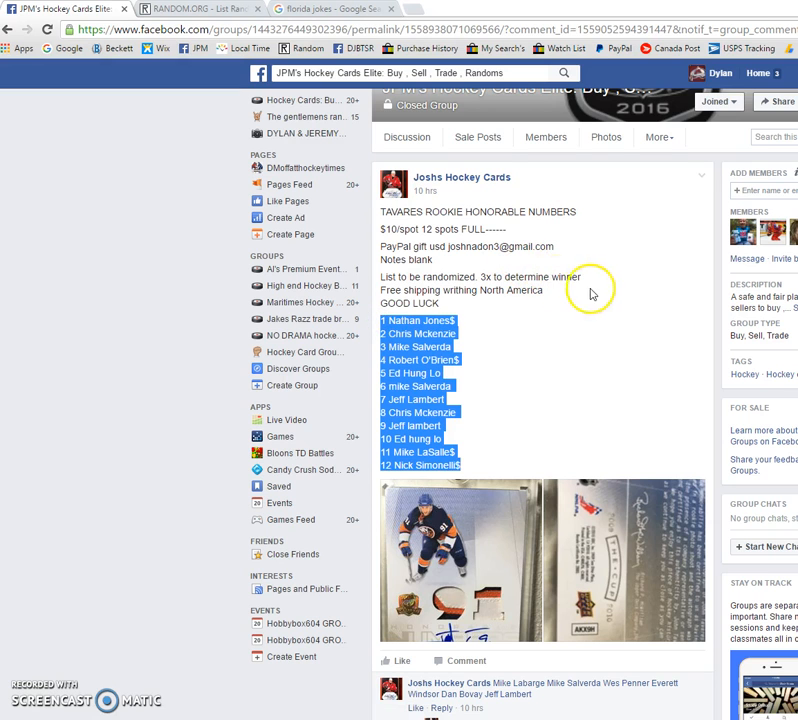
left_click(596, 330)
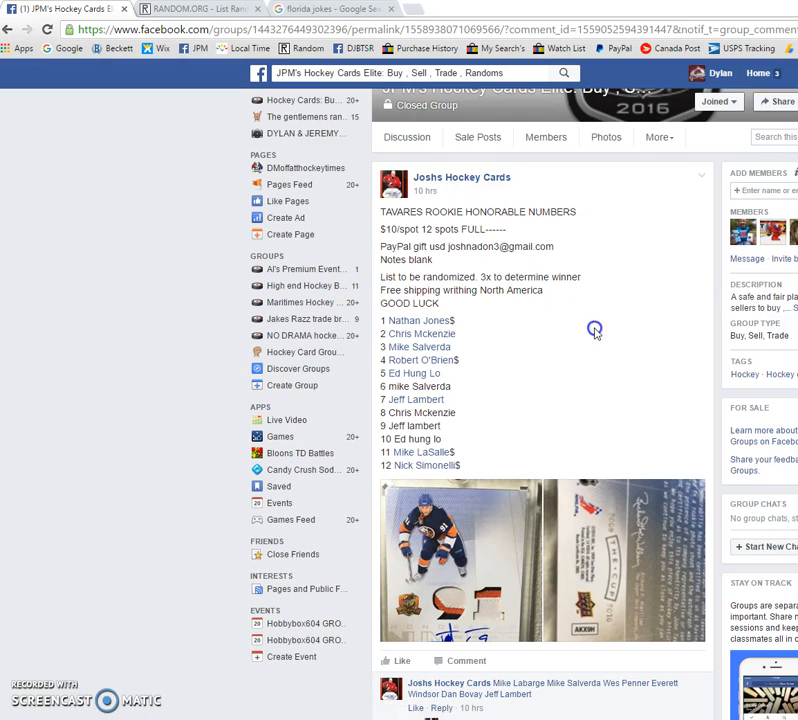
scroll("down", 3)
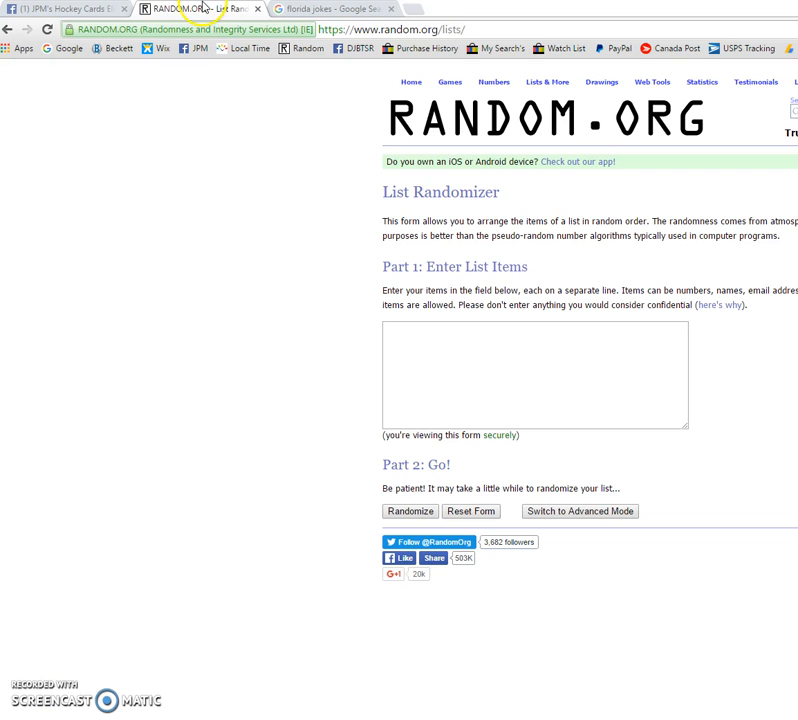
mouse_move(420, 10)
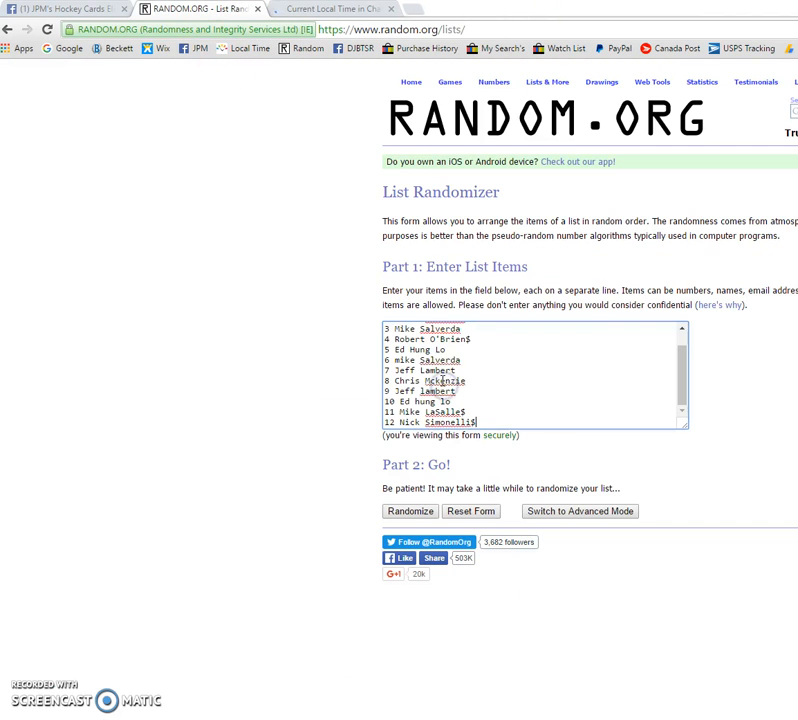
Randomize the pasted twelve-name list twice in the List Randomizer, then bring up Chatham-Kent local time.
left_click(410, 512)
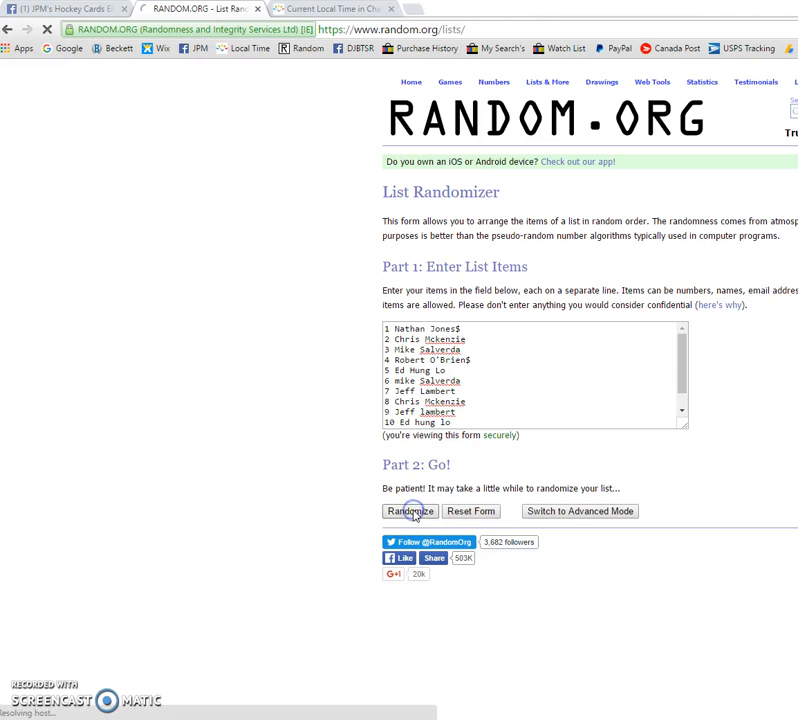
left_click(410, 512)
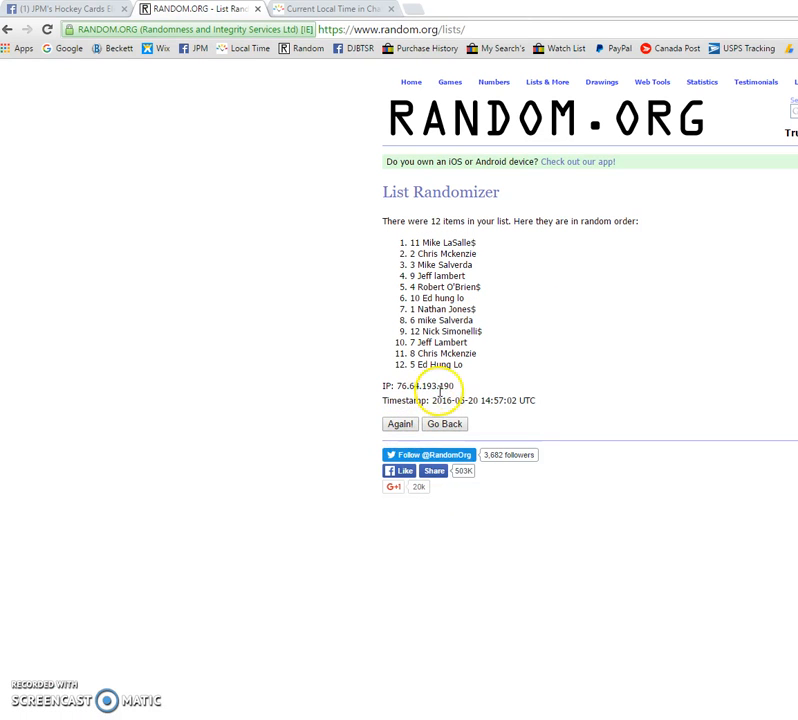
left_click(398, 424)
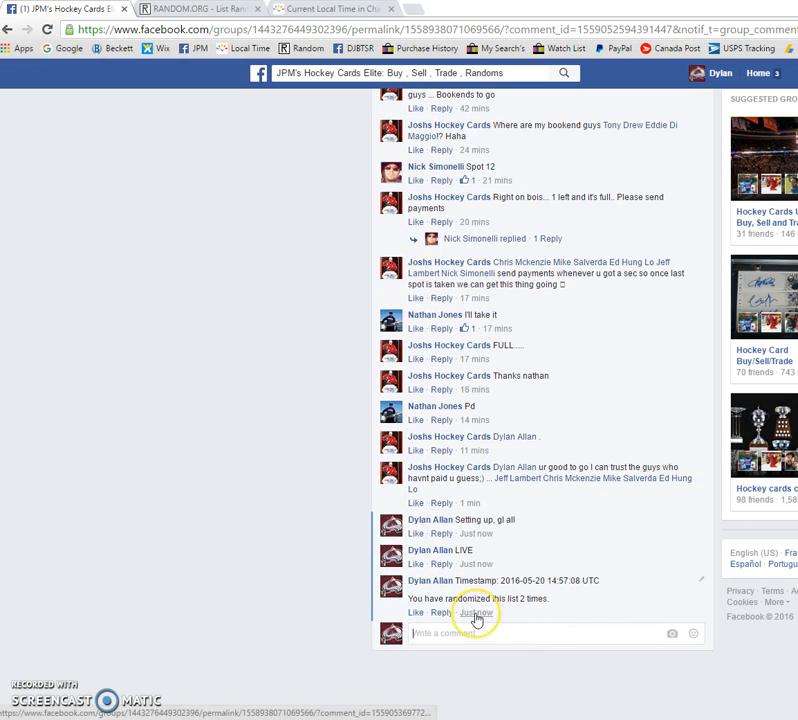
left_click(330, 8)
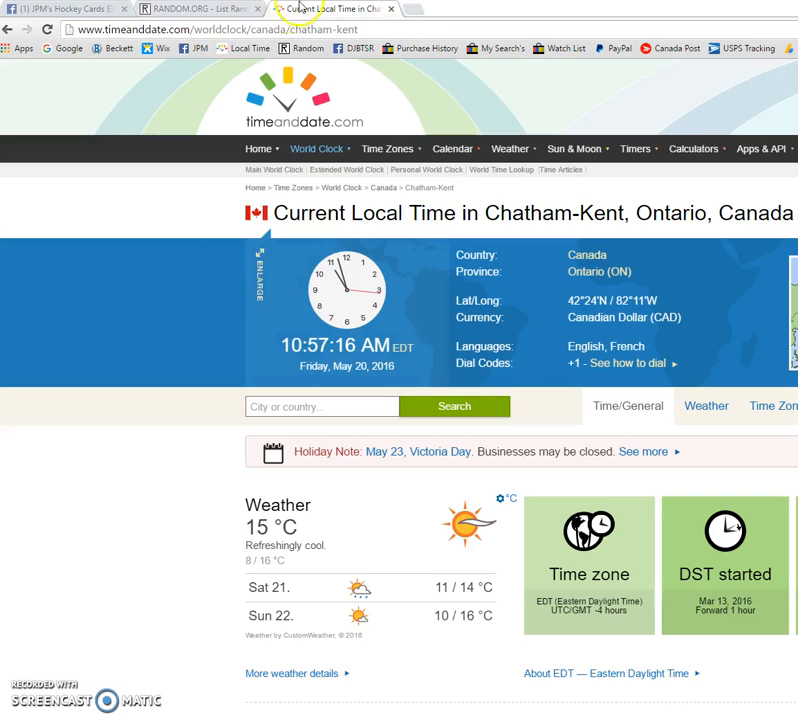
left_click(200, 8)
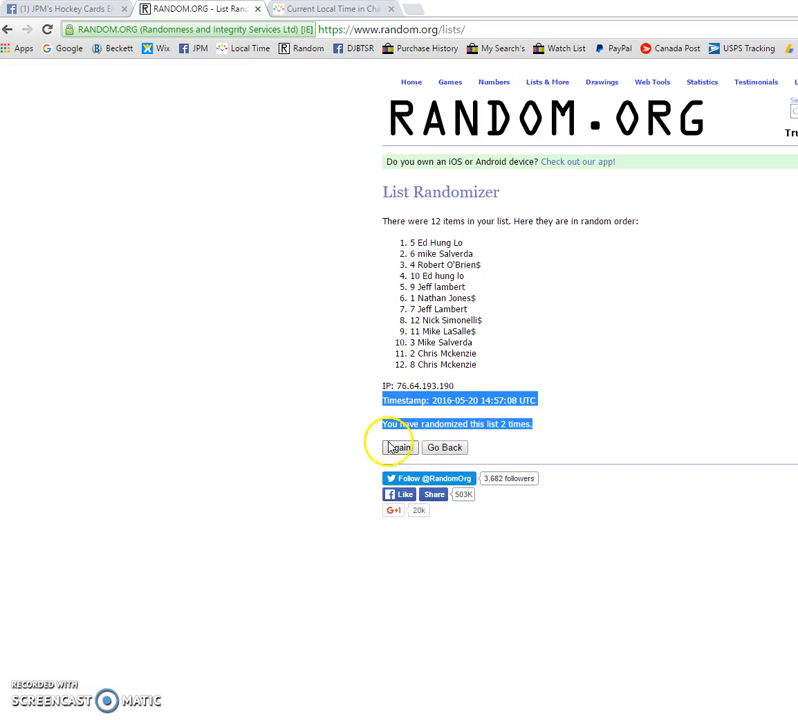
left_click(396, 448)
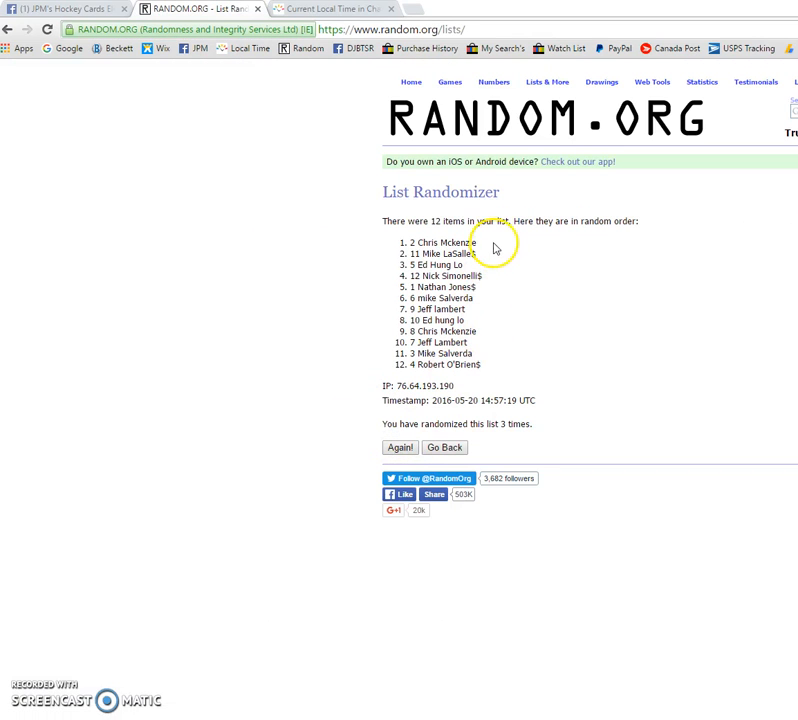
double_click(446, 242)
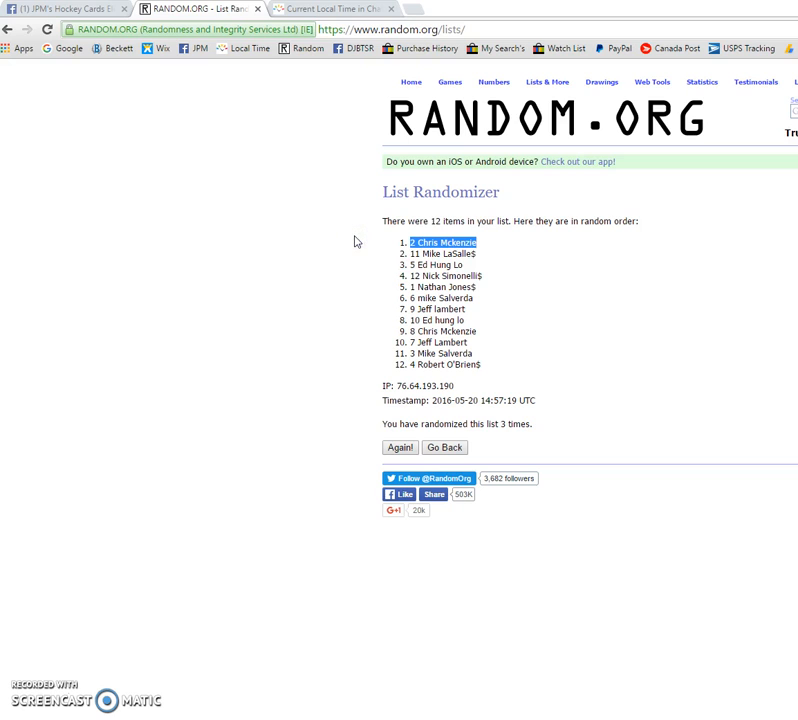
mouse_move(538, 428)
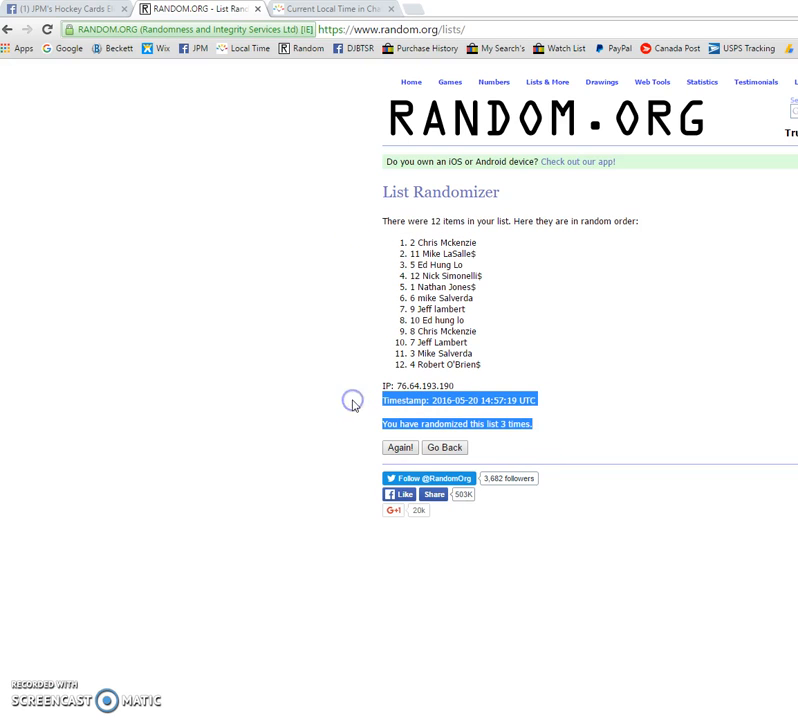
left_click(60, 8)
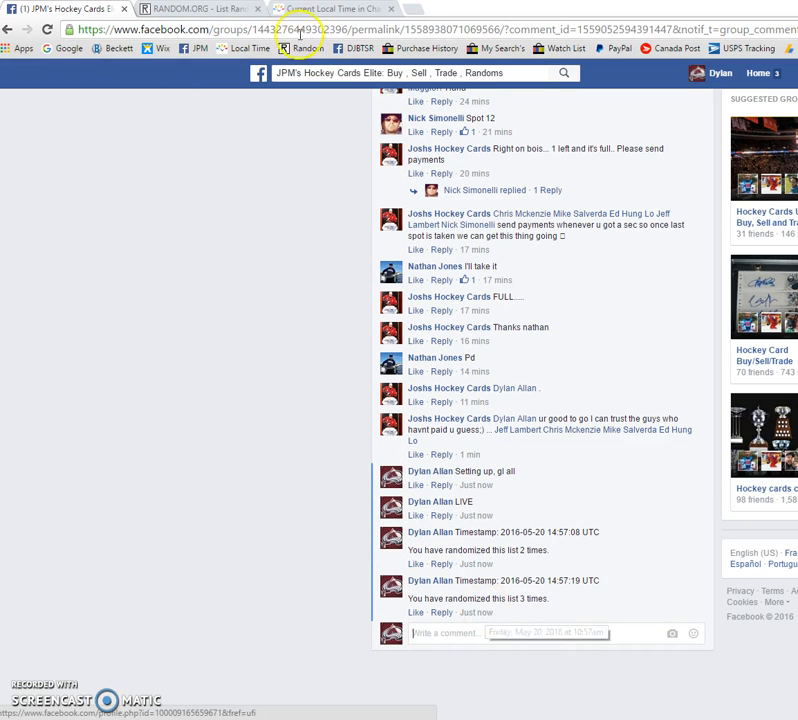
Show Chatham-Kent's current local time (10:57:36 AM, May 20, 2016) to compare with the posted timestamp.
left_click(330, 8)
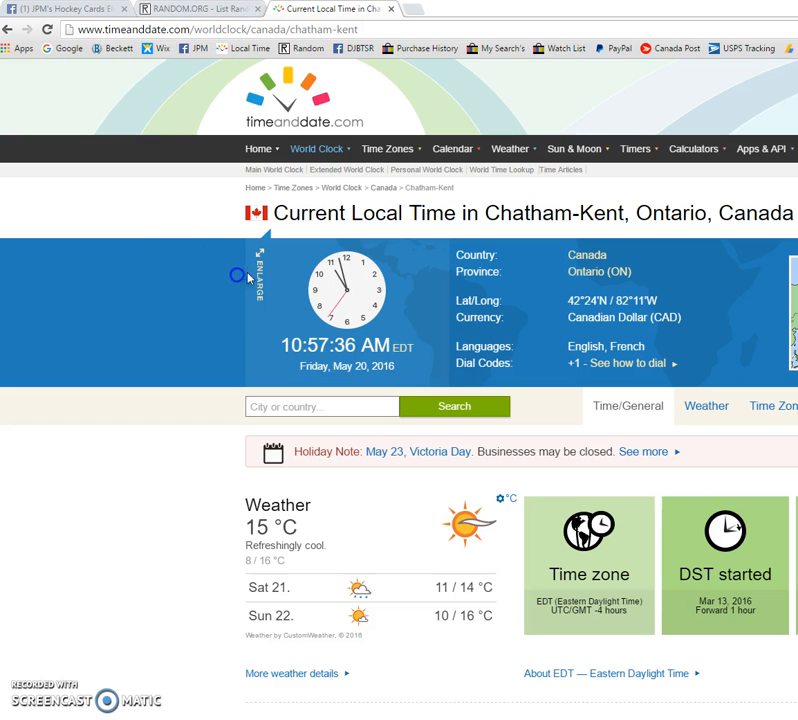